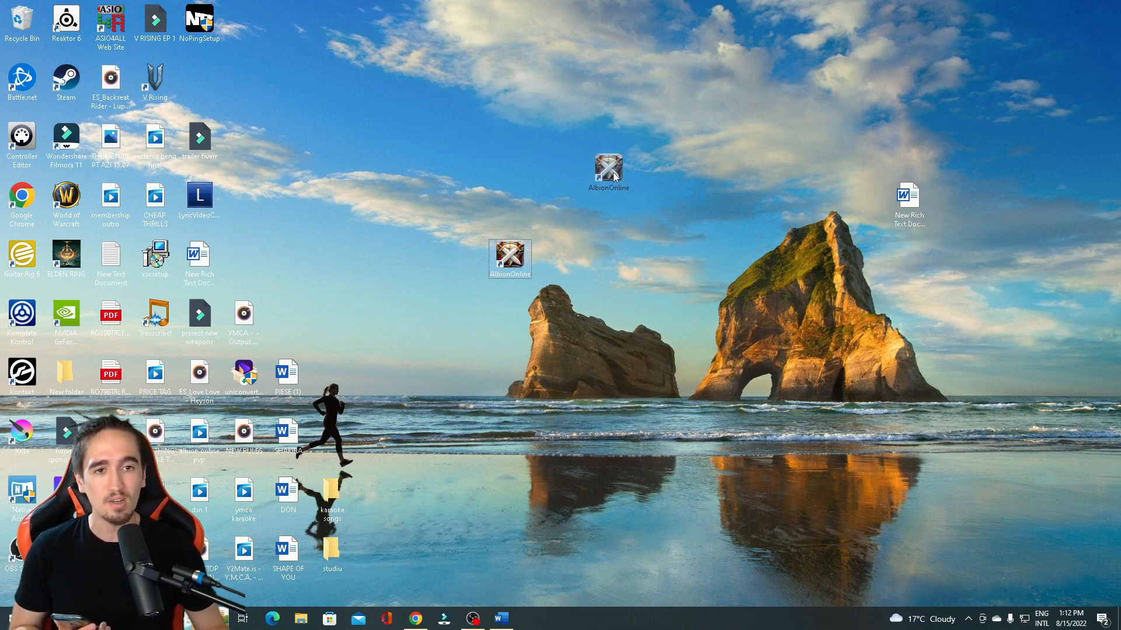
- Move the Albion Online shortcut to the upper middle of the desktop and bring up Chrome
drag(510, 256, 599, 198)
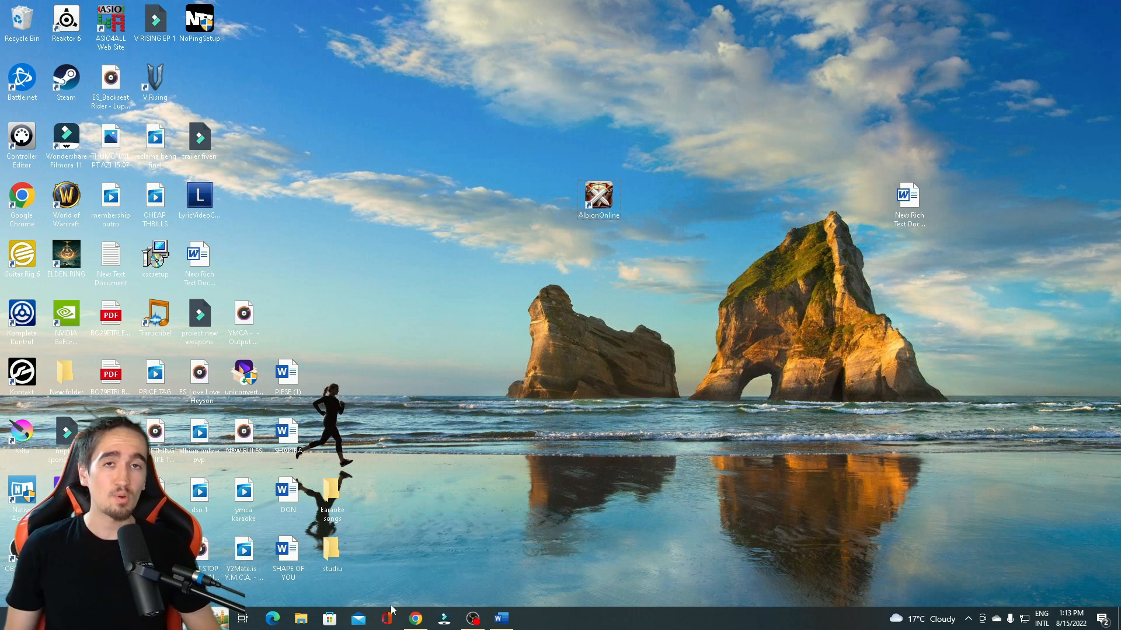
click(414, 618)
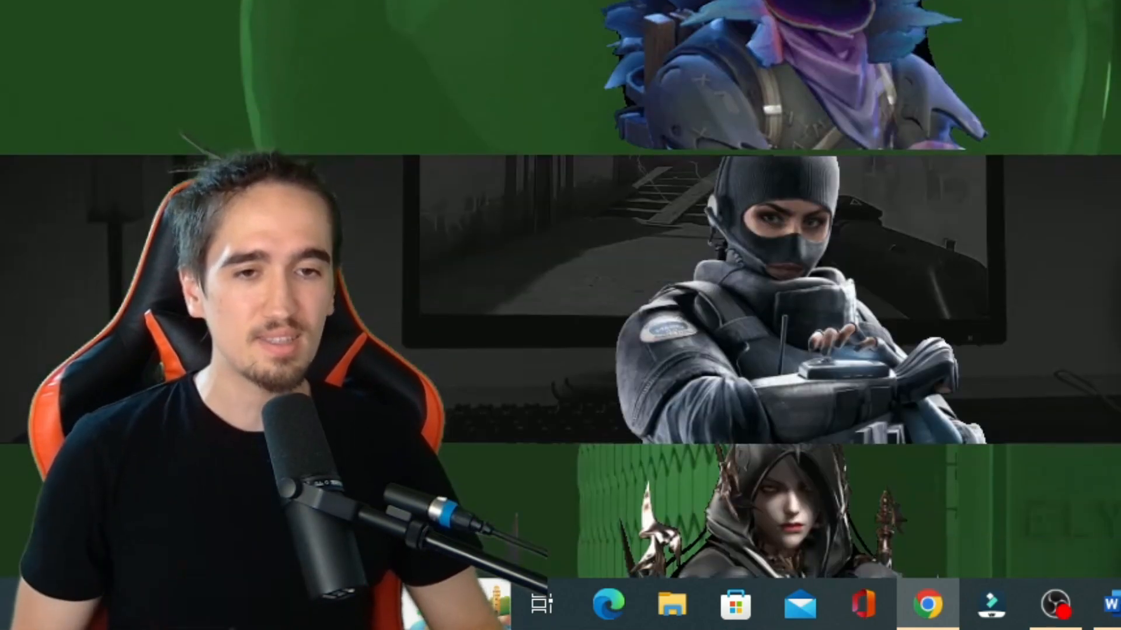
- Sign in on noping.com and view the account page with plan time and payment history
click(927, 606)
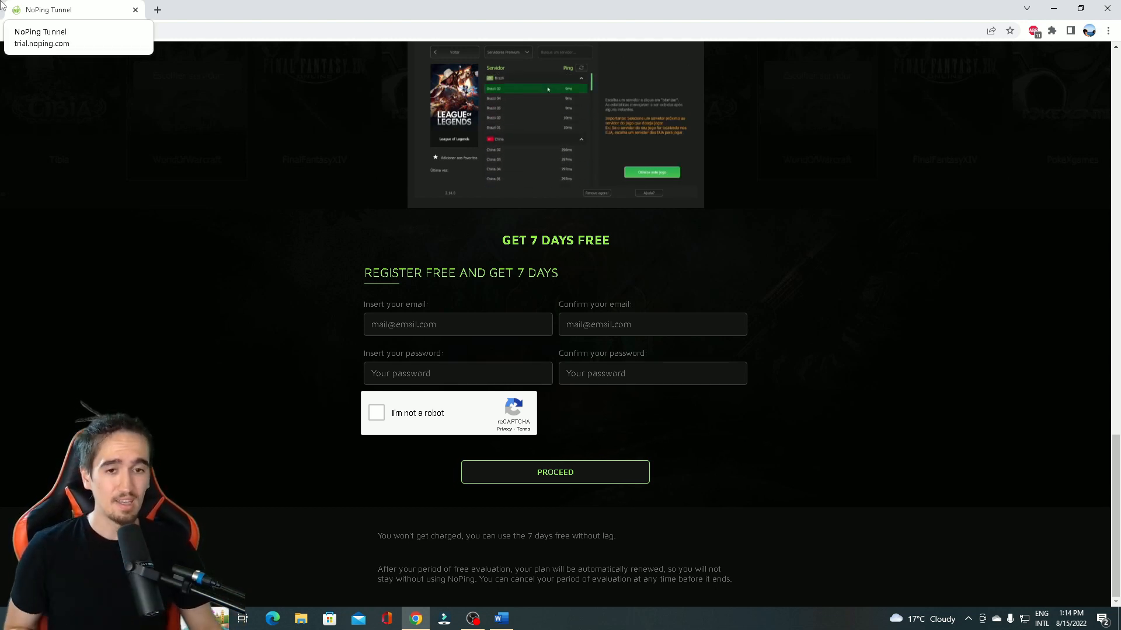
click(651, 173)
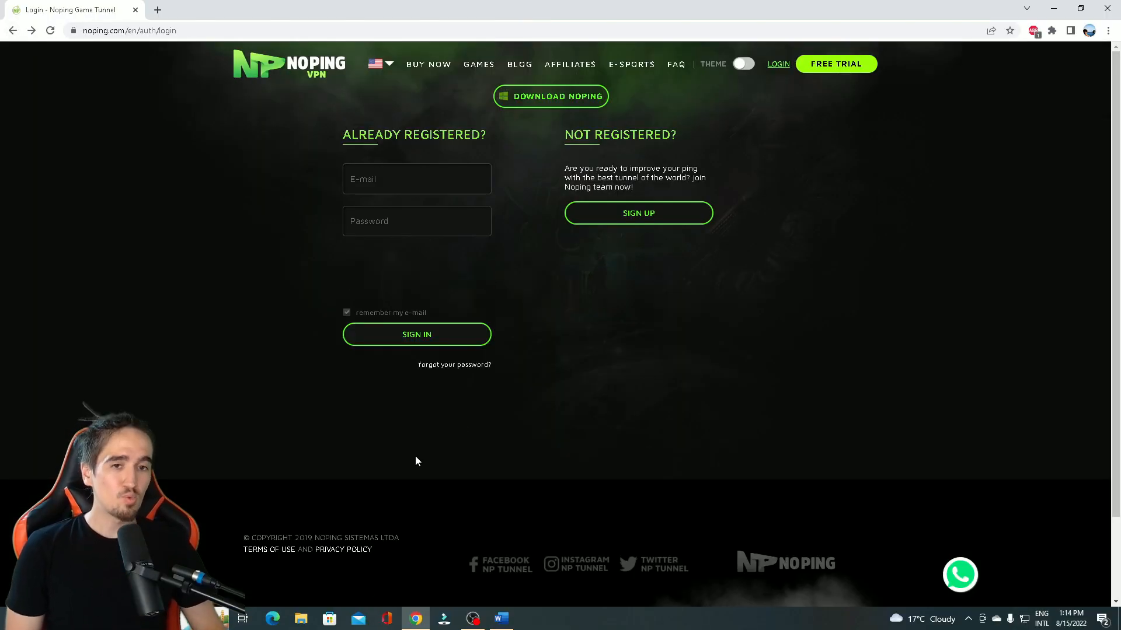
click(836, 63)
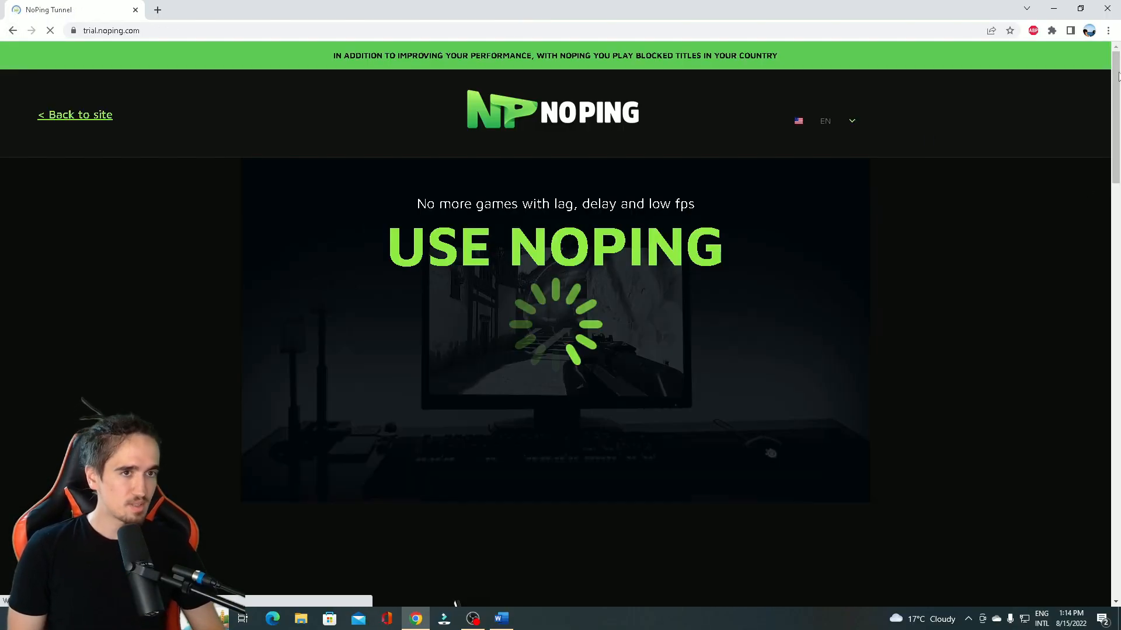
scroll(down, 3)
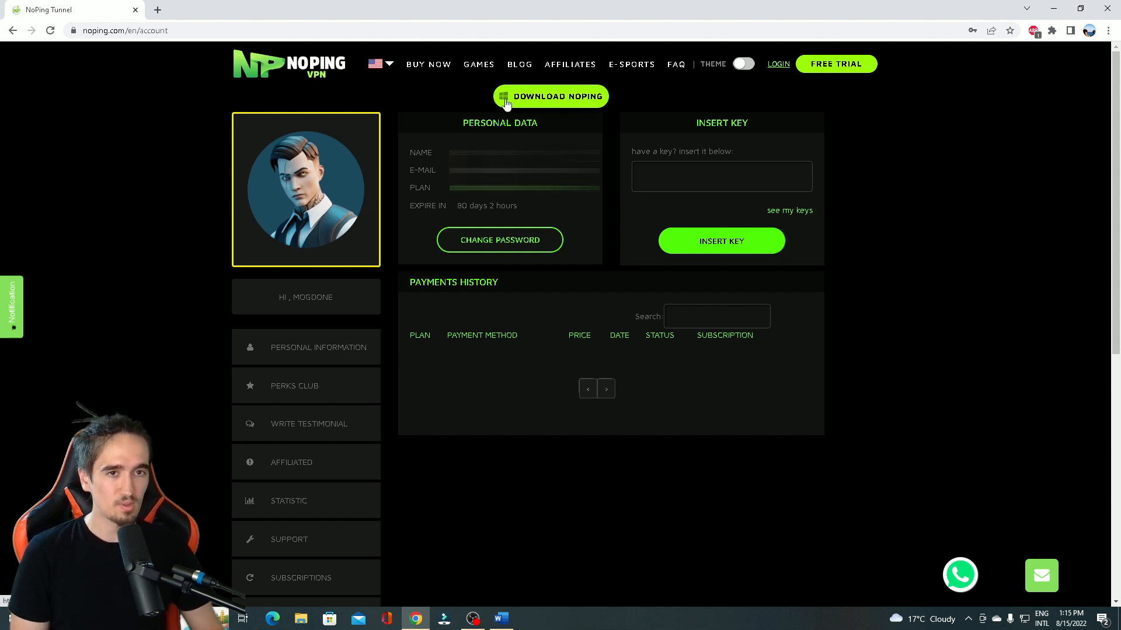
- Download the NoPing installer to the Desktop and run its setup wizard
click(550, 95)
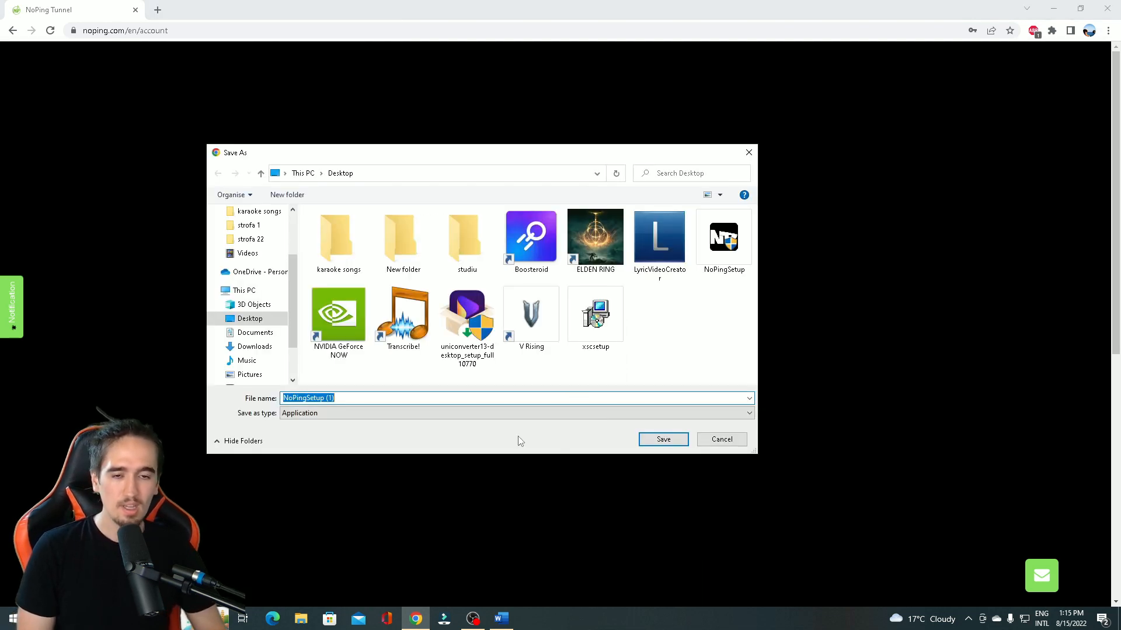
click(662, 439)
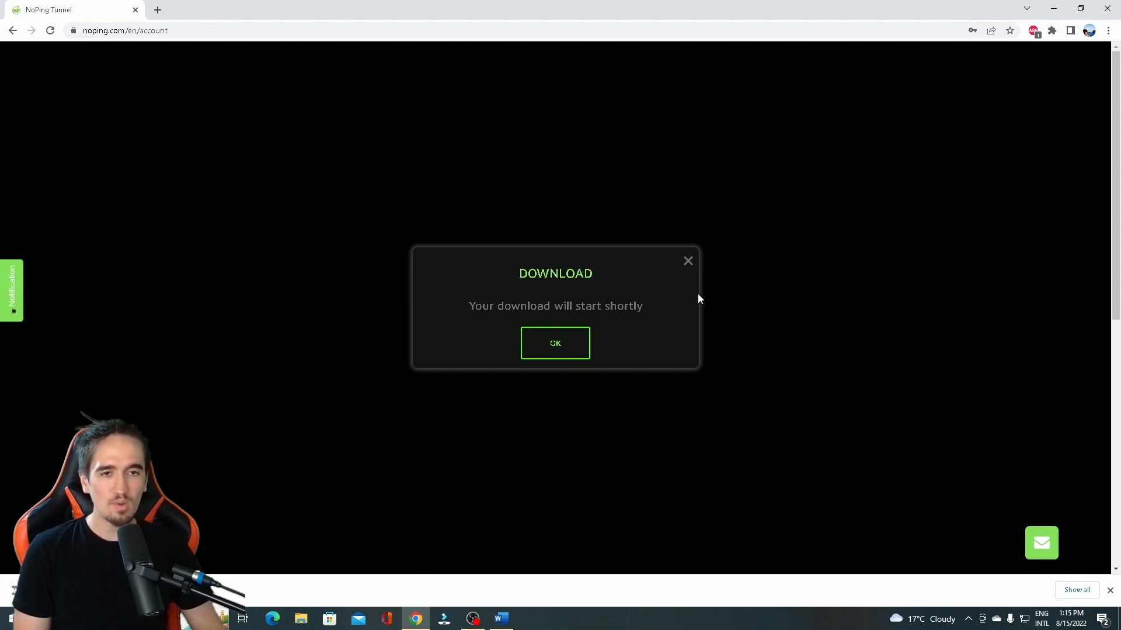
click(555, 343)
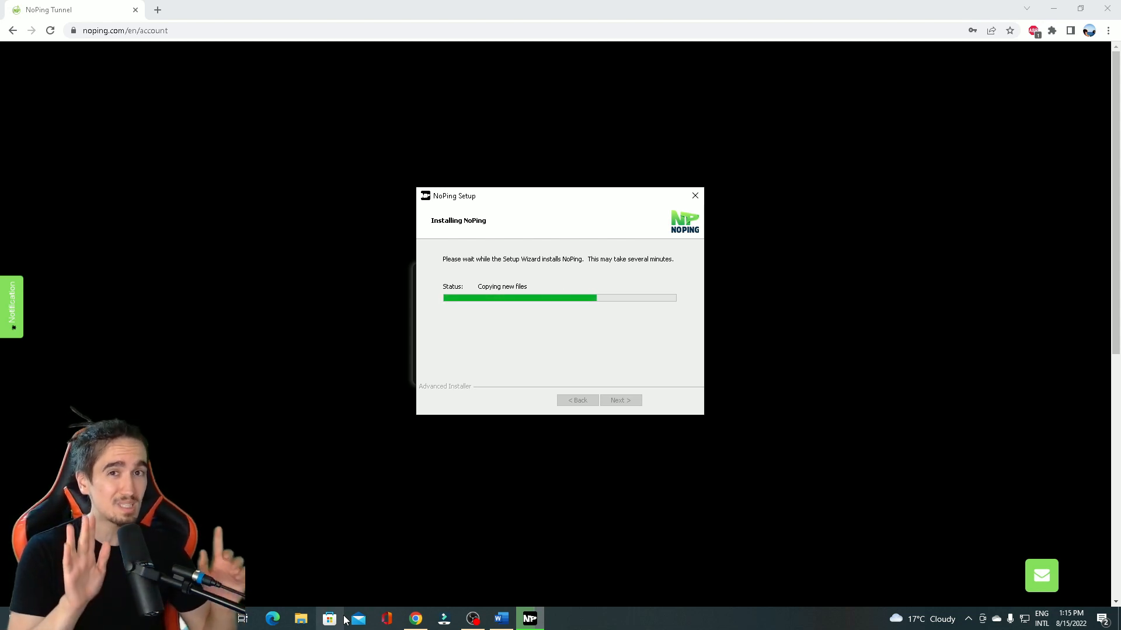
mouse_move(613, 522)
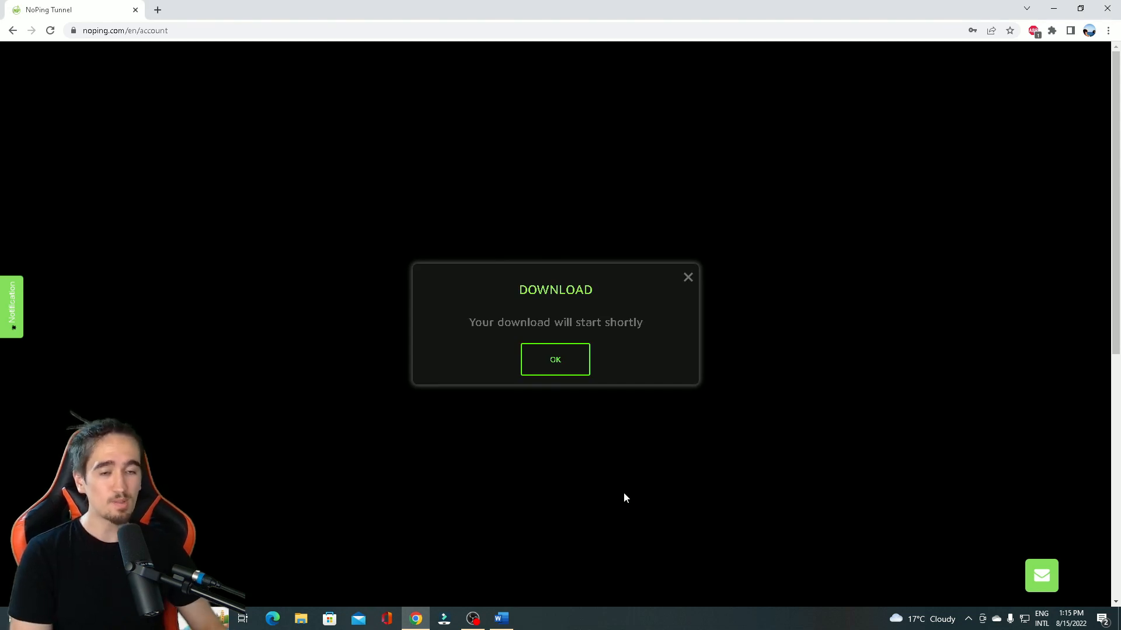
mouse_move(751, 304)
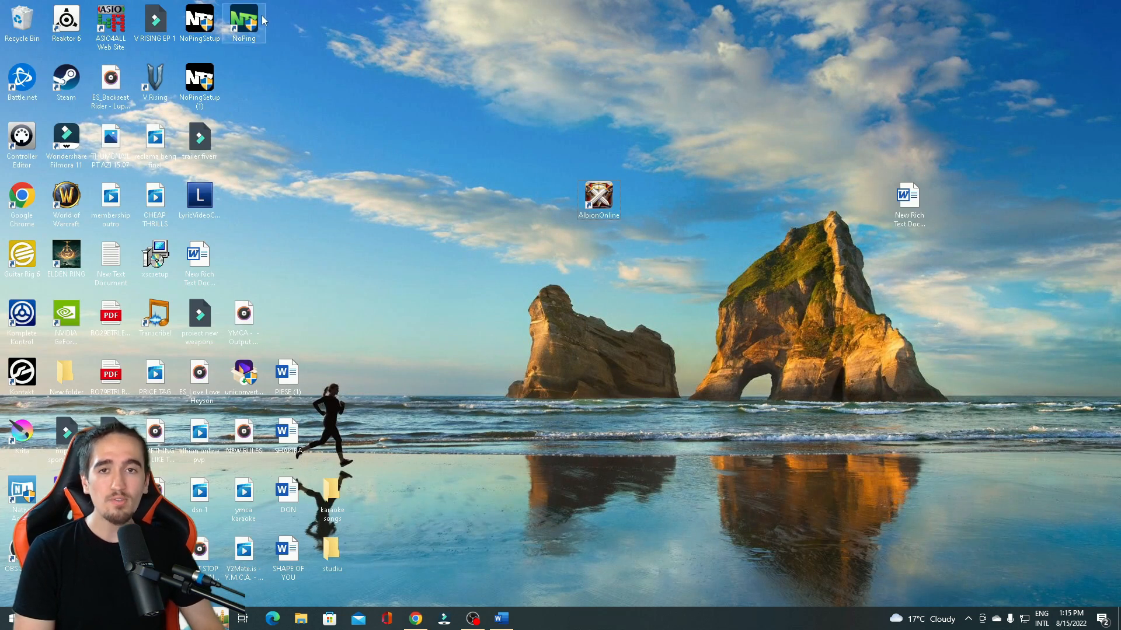
- Place the NoPing shortcut beside Albion Online and launch NoPing from it
drag(243, 21, 702, 207)
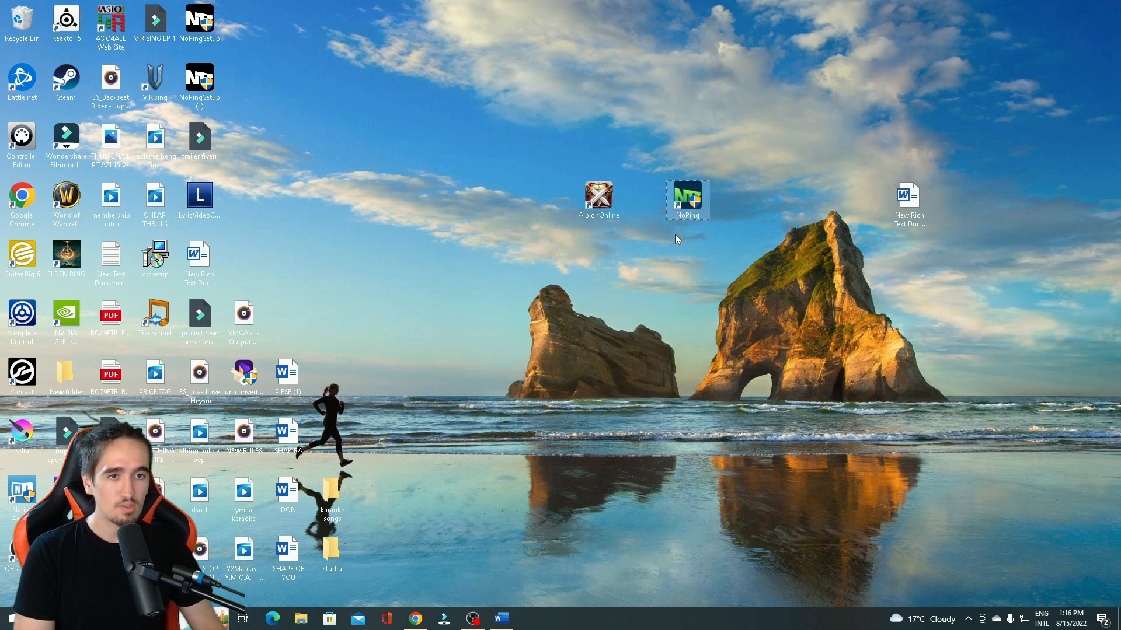
double_click(686, 192)
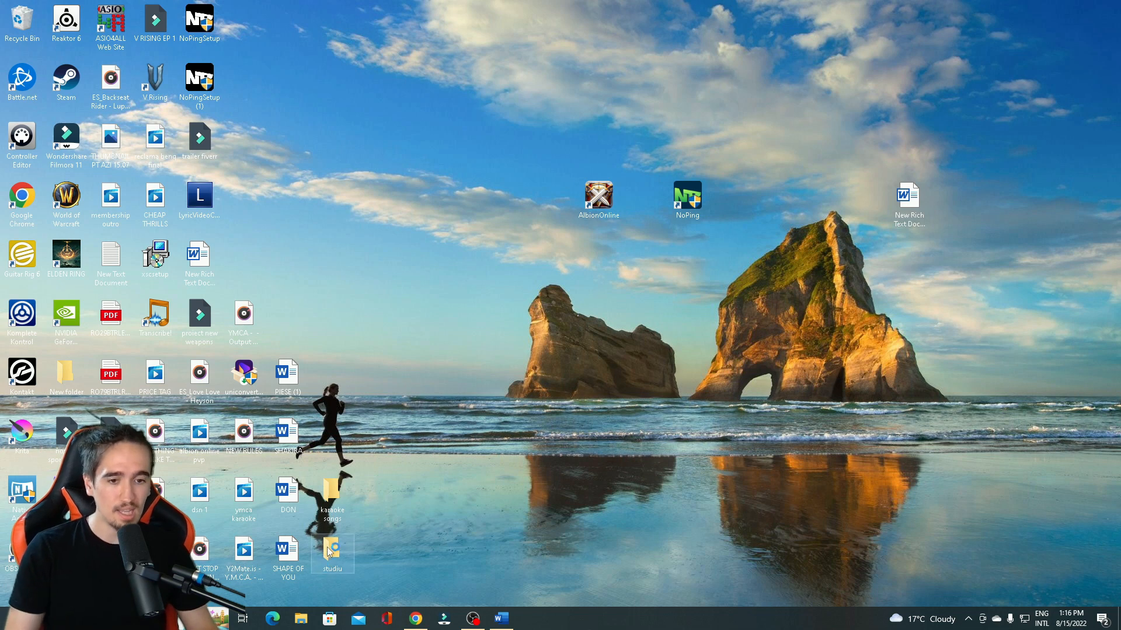
mouse_move(605, 508)
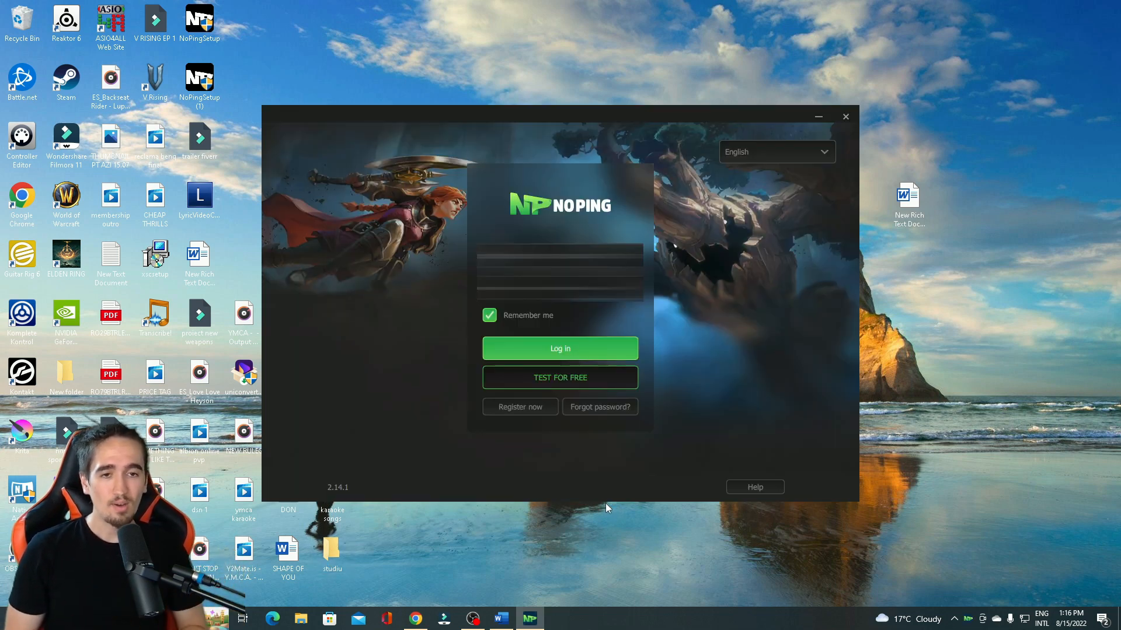
mouse_move(676, 257)
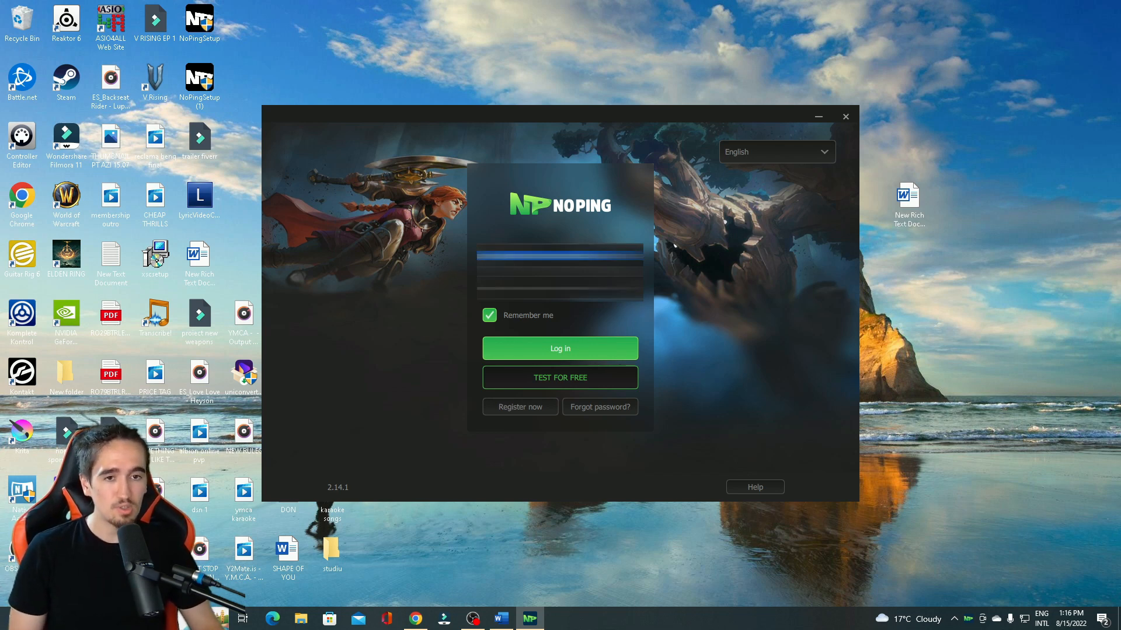
- Log in to the NoPing client with Remember me toggled, reaching the Games library
click(489, 315)
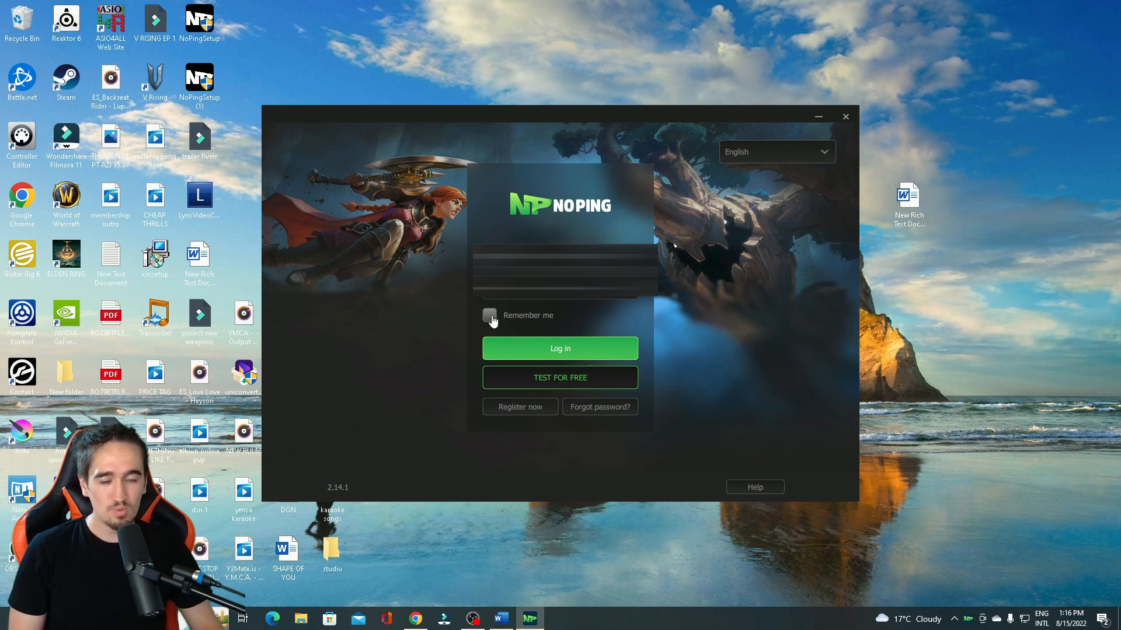
click(559, 348)
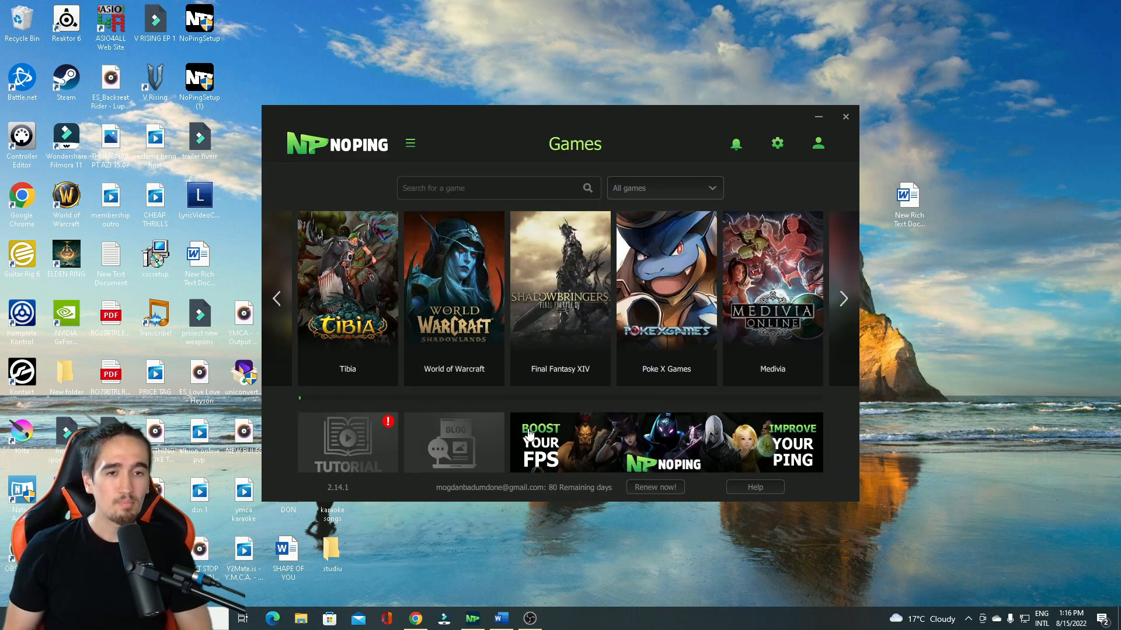
mouse_move(742, 448)
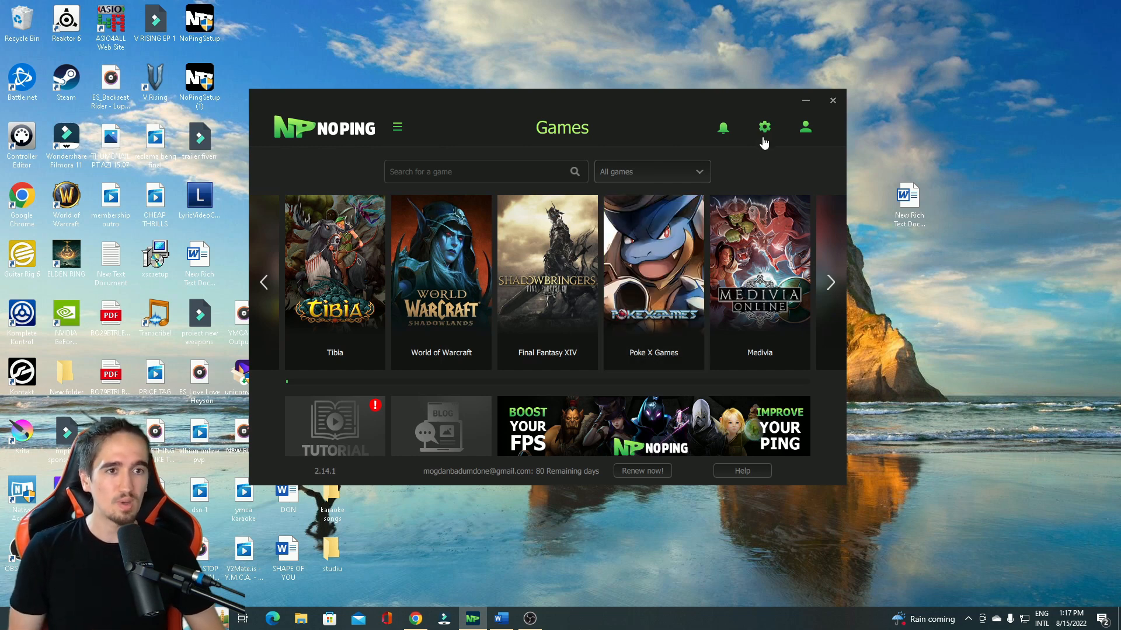
- In NoPing Settings, switch on Run NoPing at startup alongside Turbo Games and Boost Fps
click(764, 127)
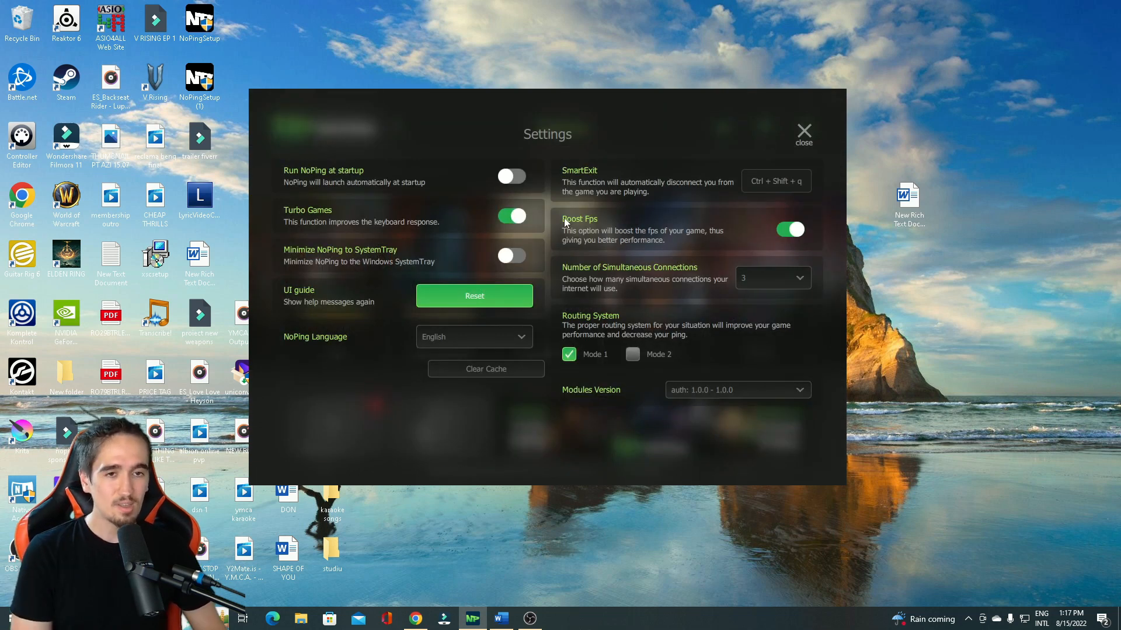
mouse_move(801, 245)
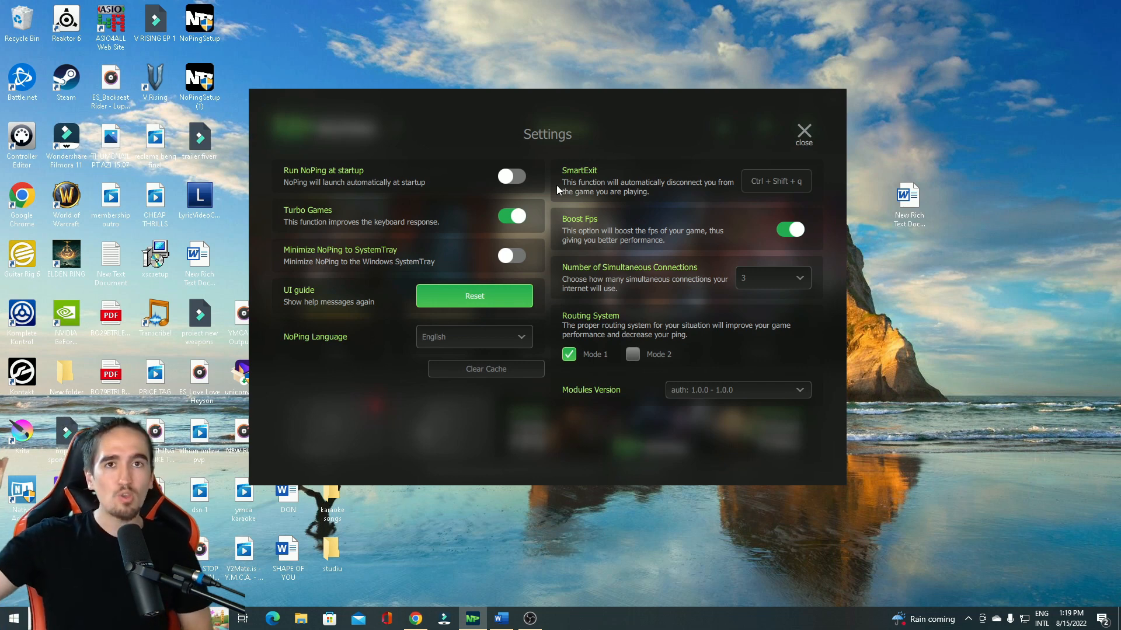
mouse_move(558, 178)
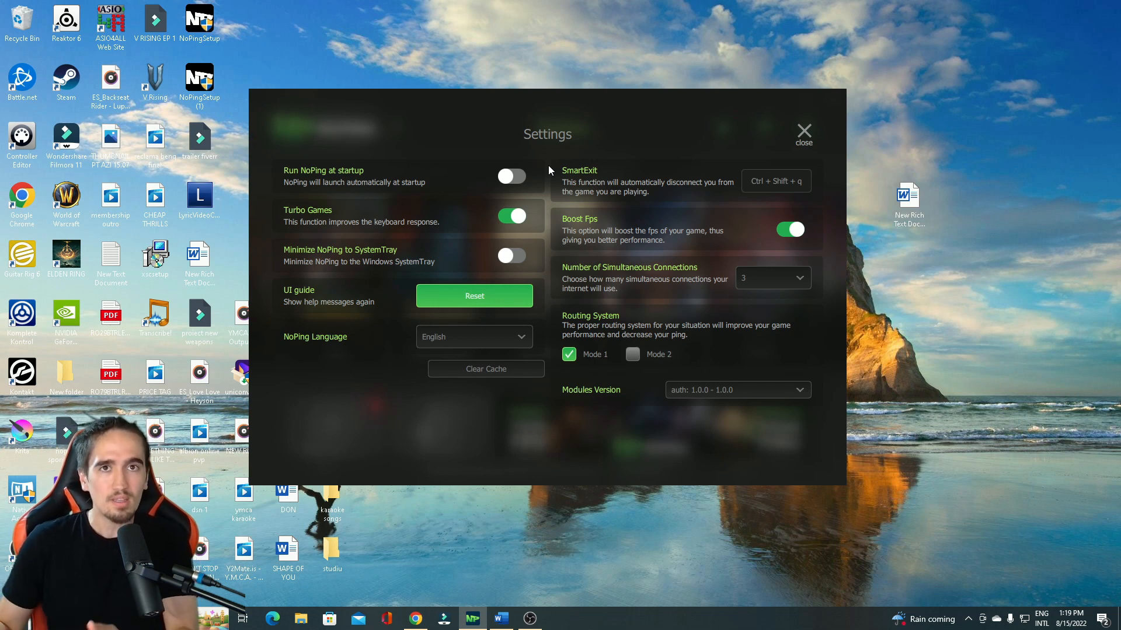
mouse_move(370, 42)
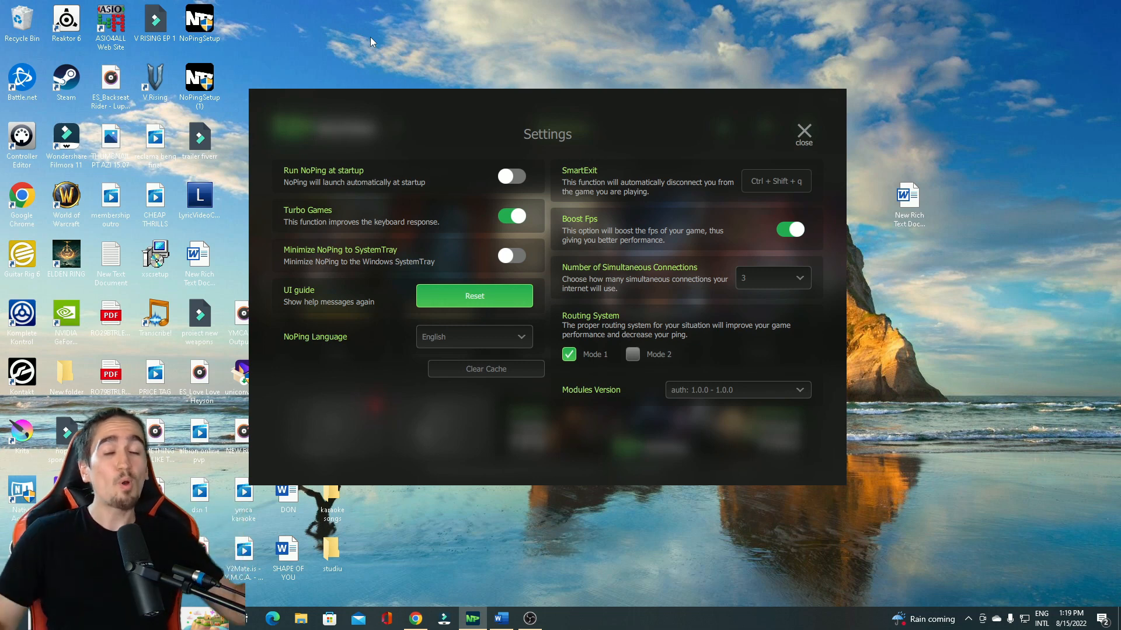
mouse_move(292, 6)
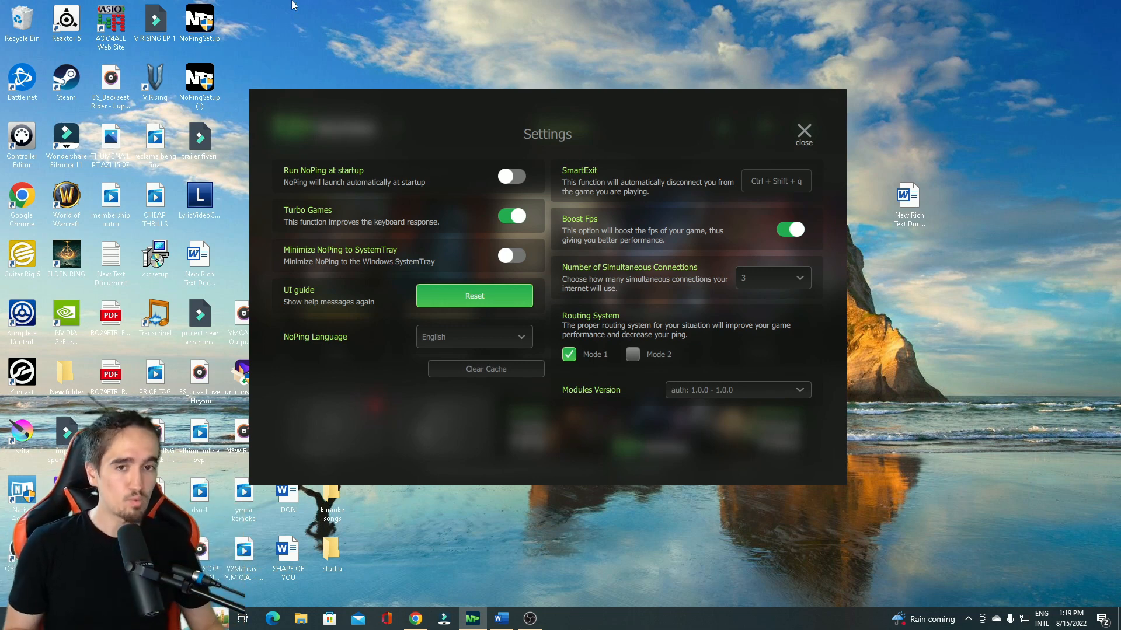
mouse_move(363, 240)
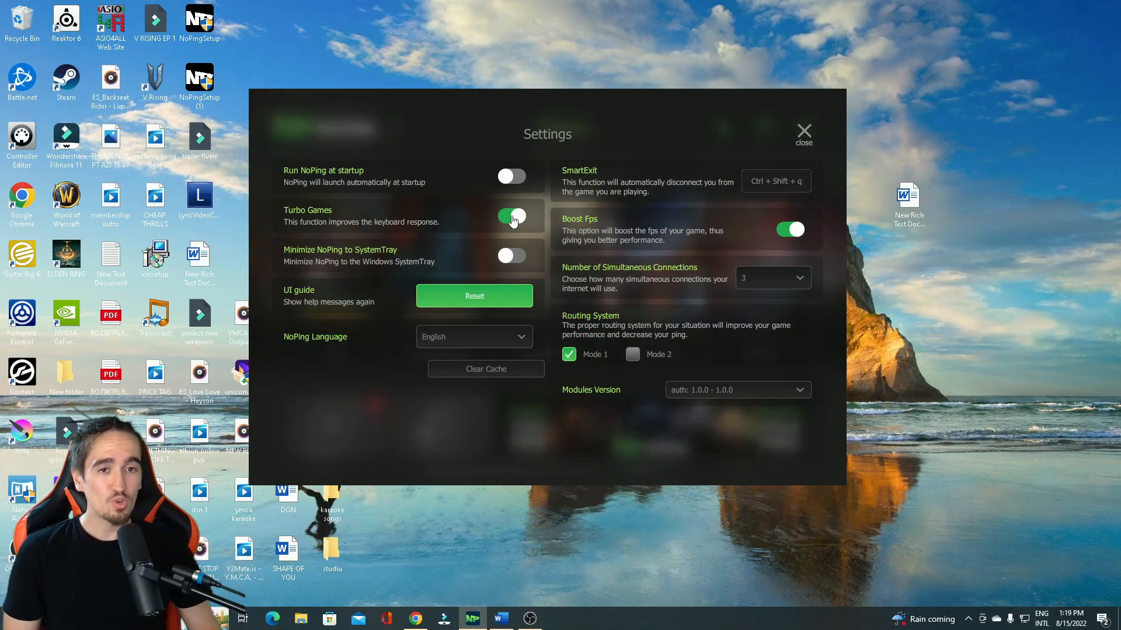
mouse_move(504, 191)
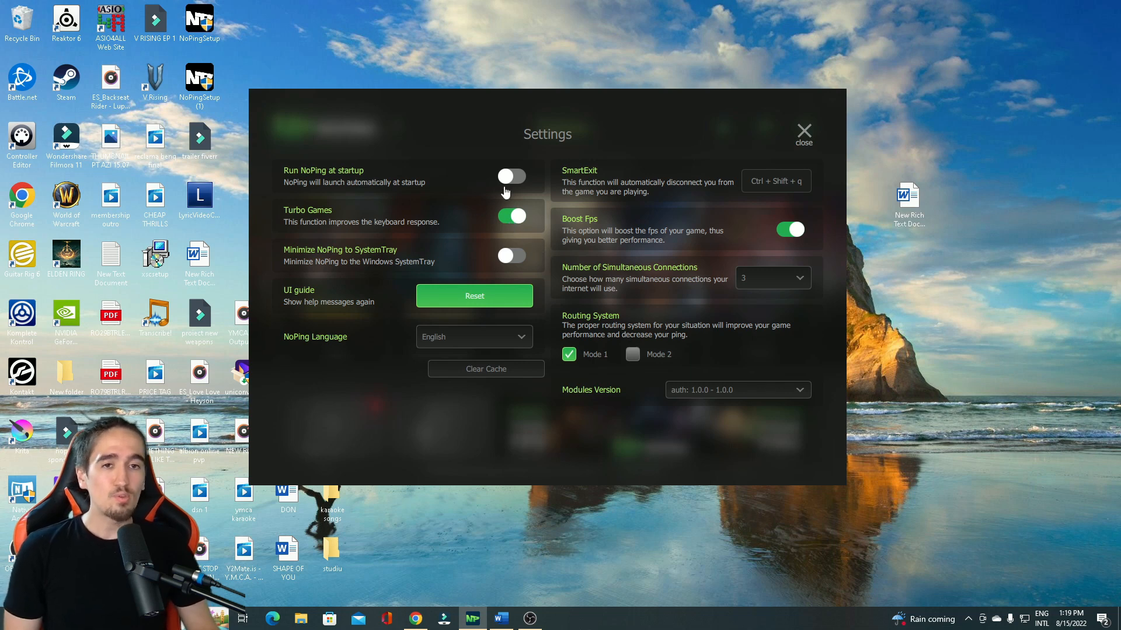
click(510, 177)
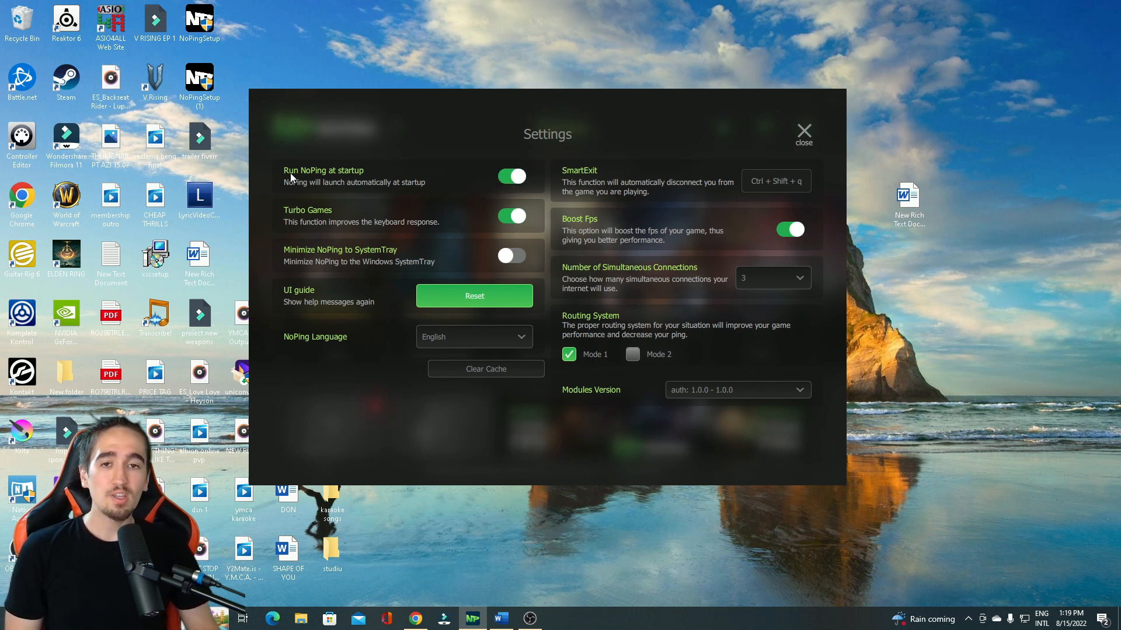
mouse_move(520, 164)
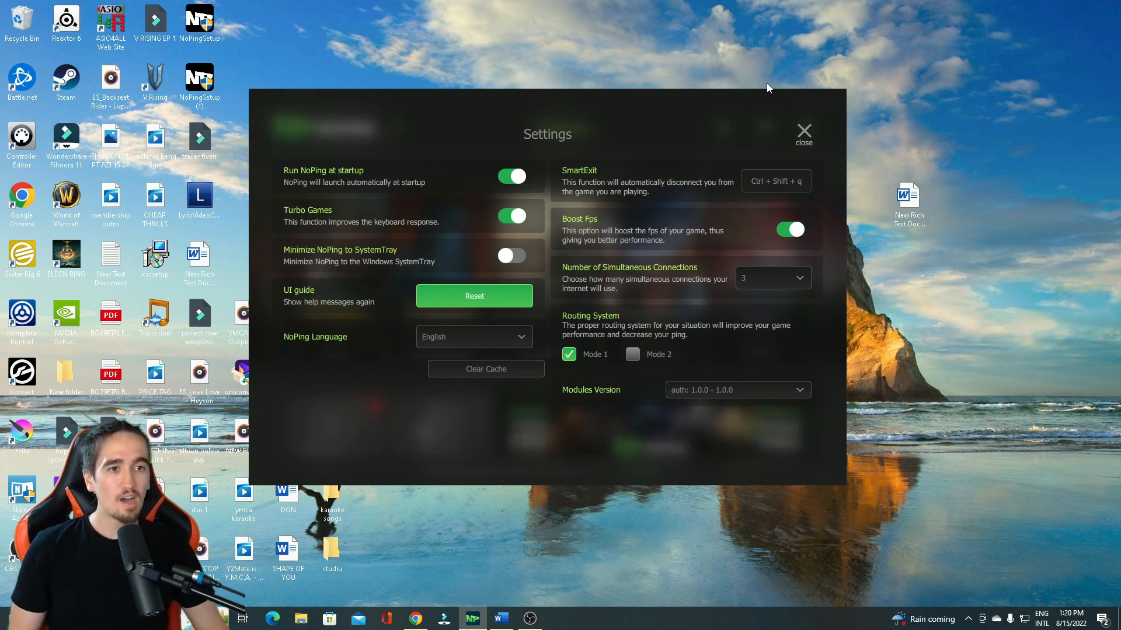
click(804, 133)
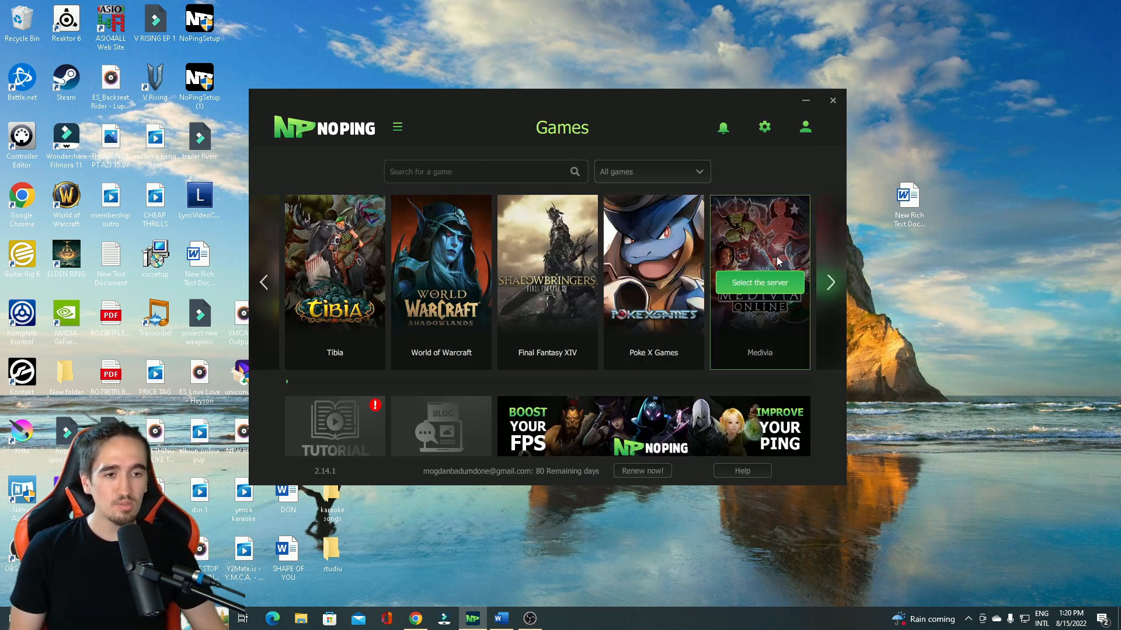
click(830, 281)
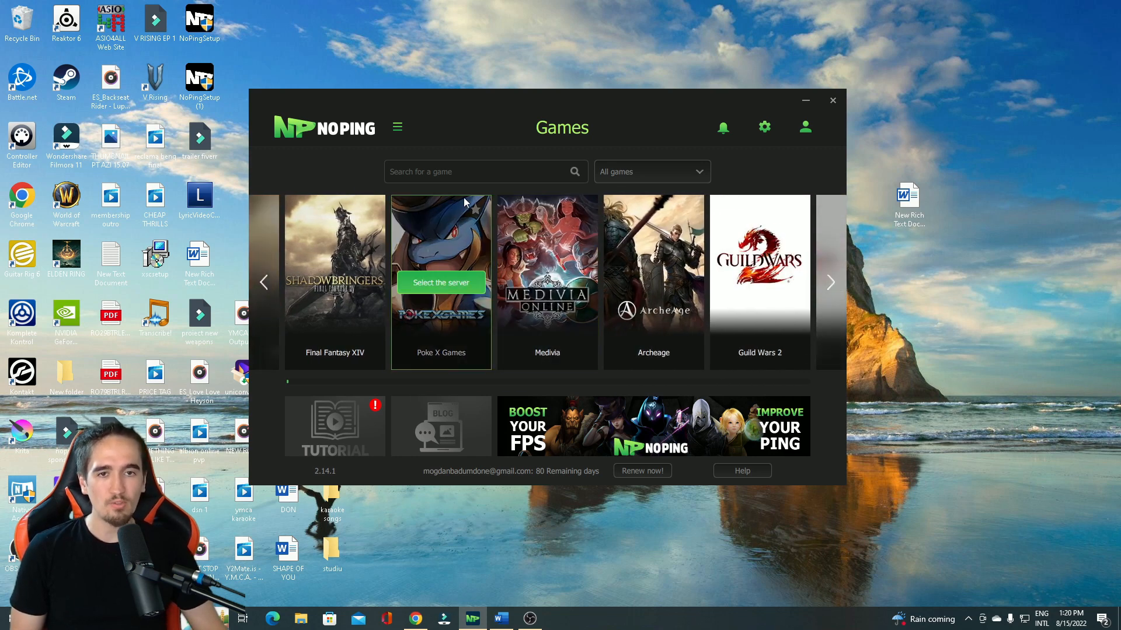
text(albio)
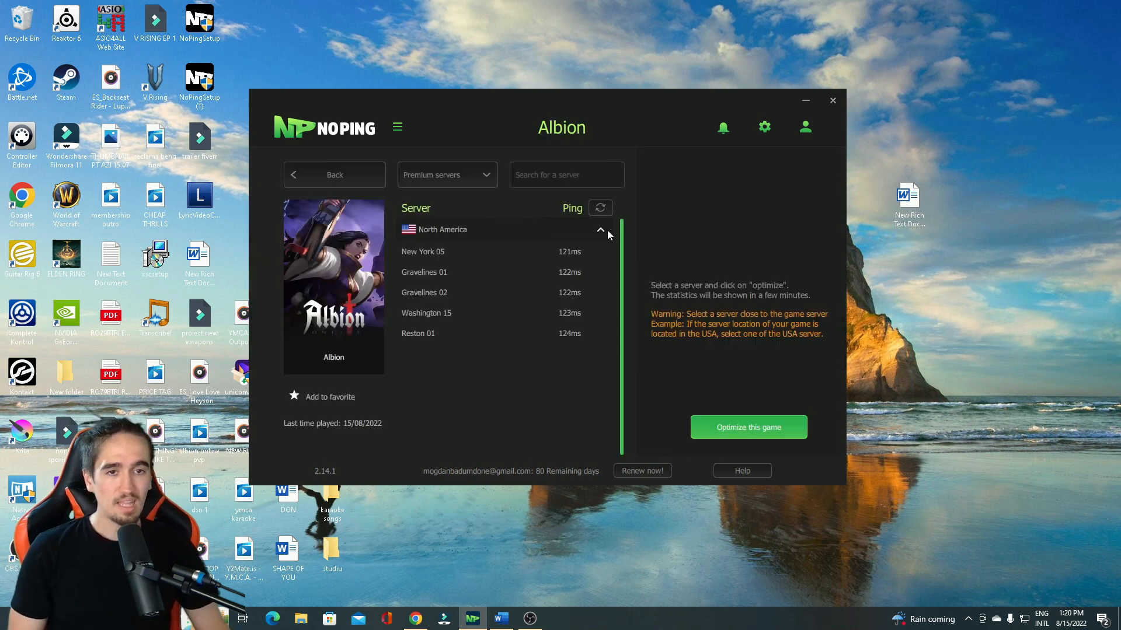
click(600, 230)
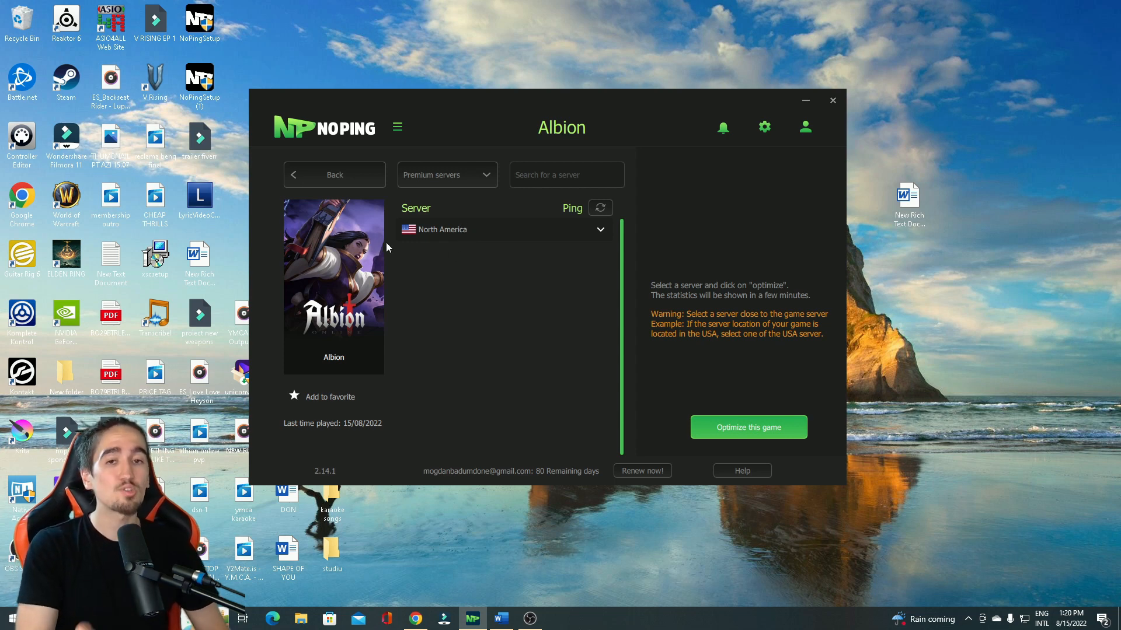
- View Guild Wars 2's server choices with the Europe region's Frankfurt servers expanded
click(334, 174)
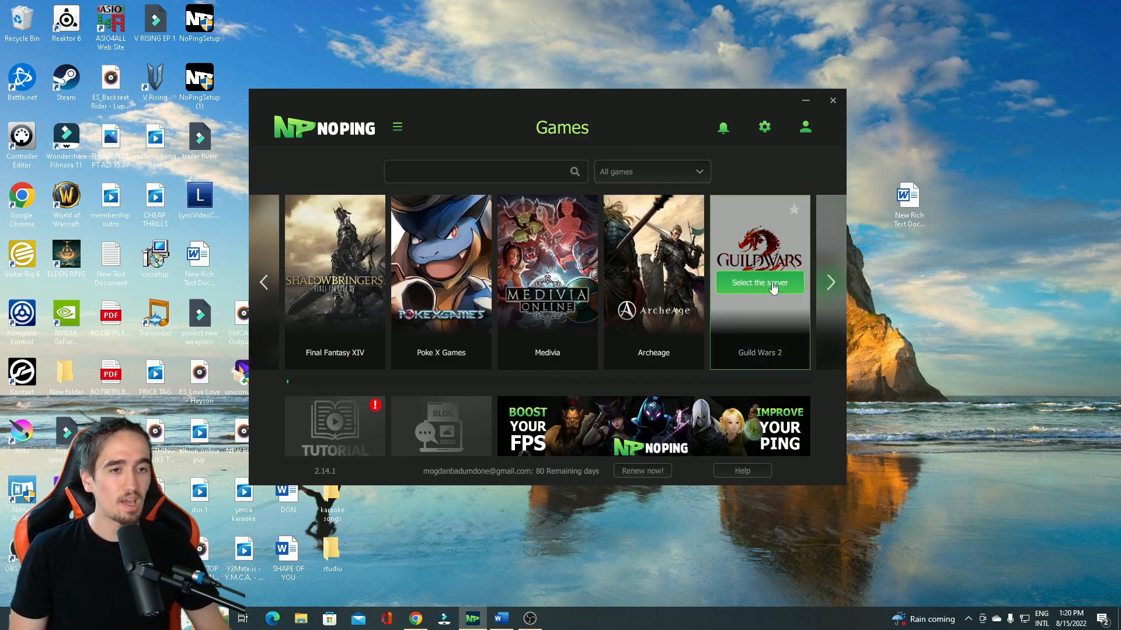
click(759, 283)
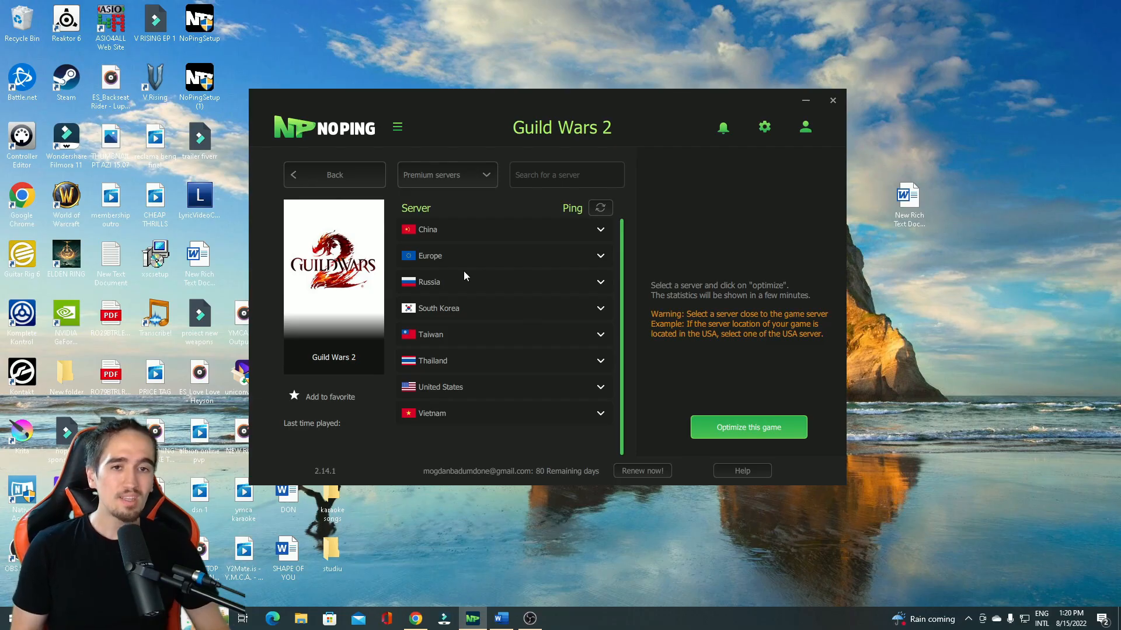
click(430, 256)
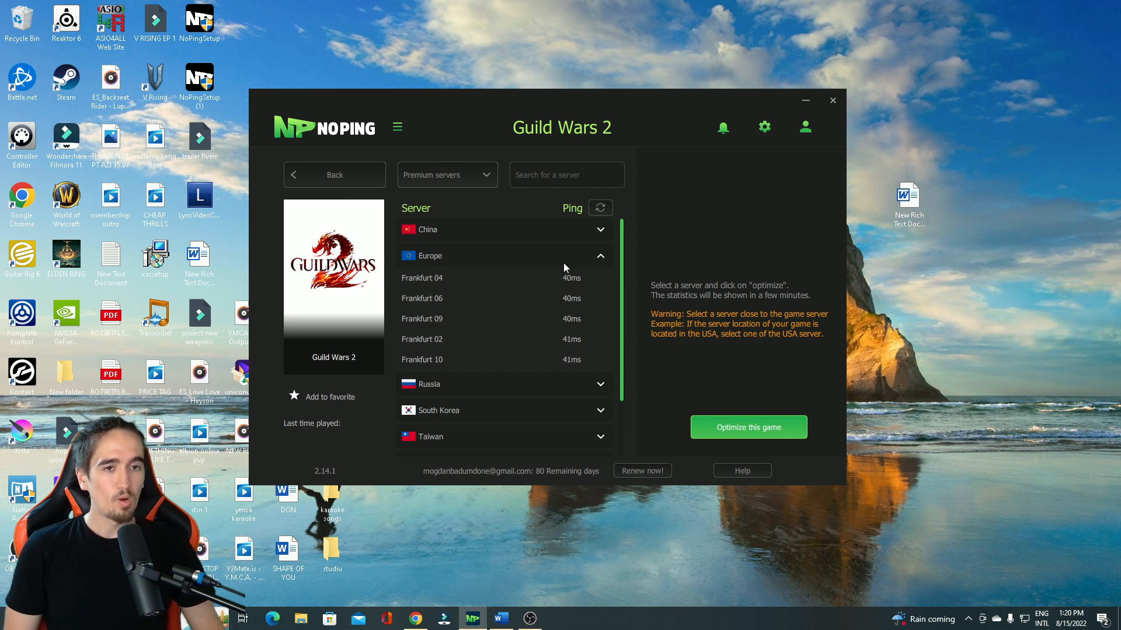
click(421, 297)
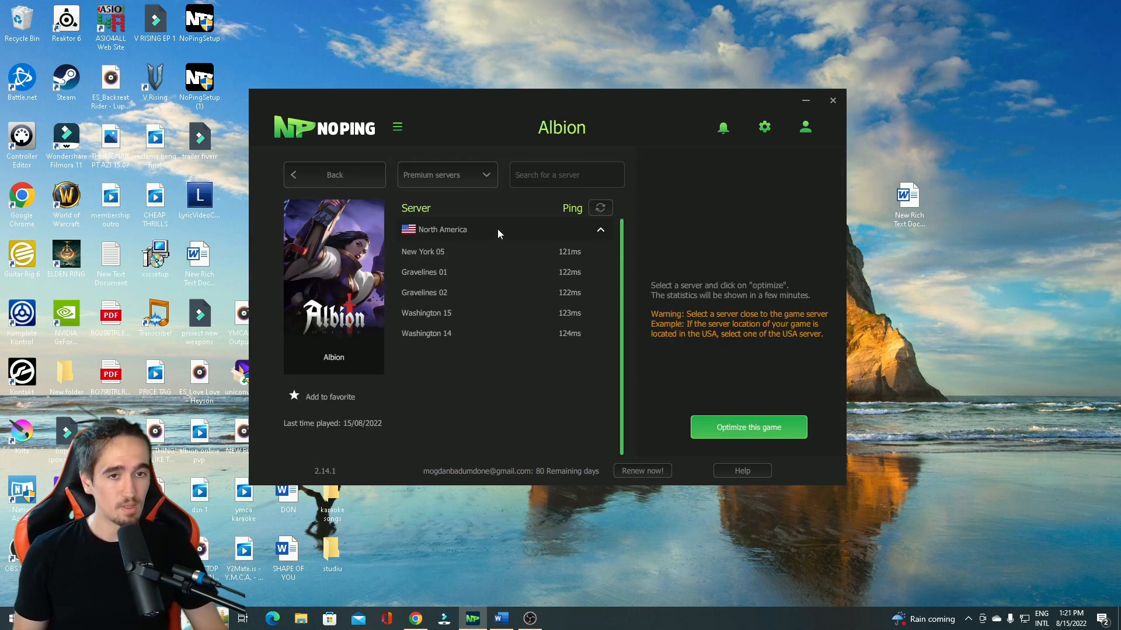
click(423, 252)
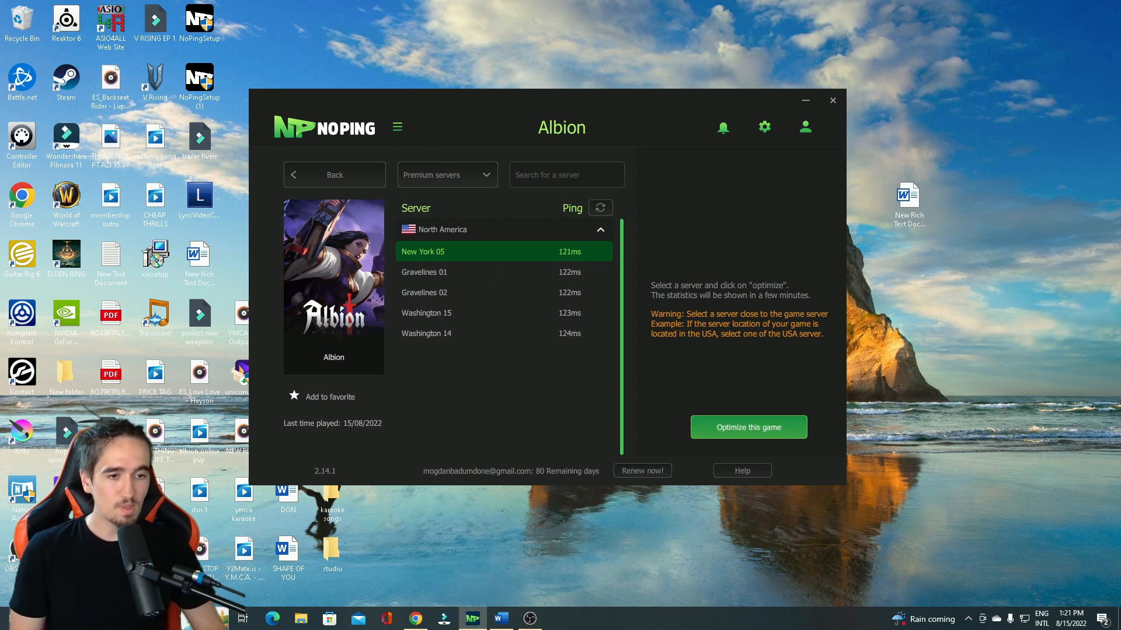
click(747, 427)
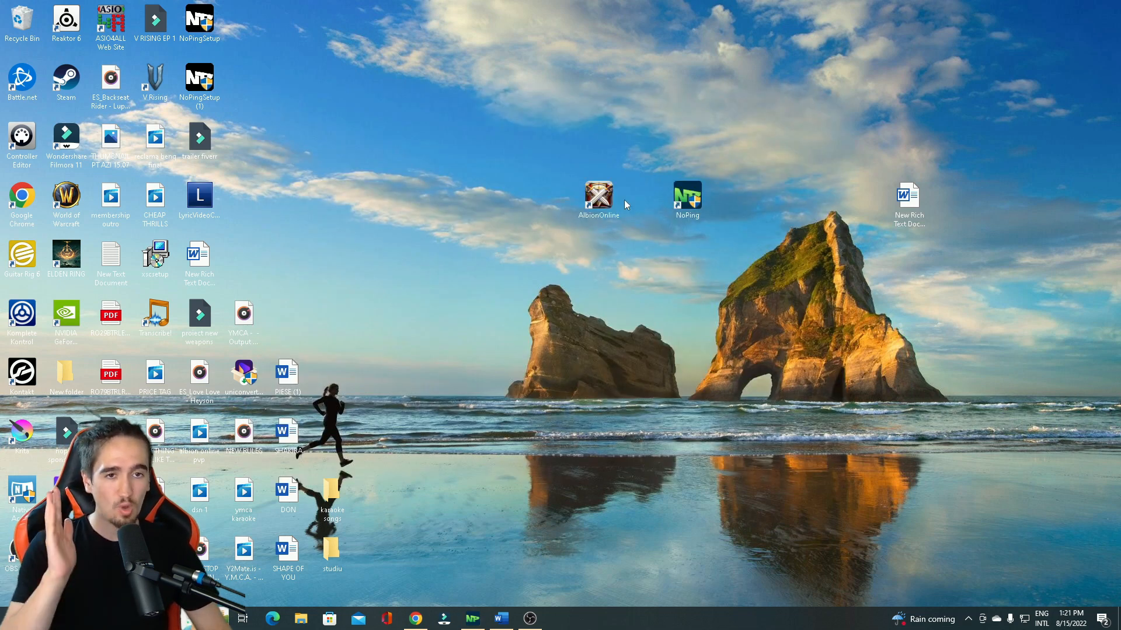
- Launch the Albion Online launcher from its desktop shortcut
double_click(598, 195)
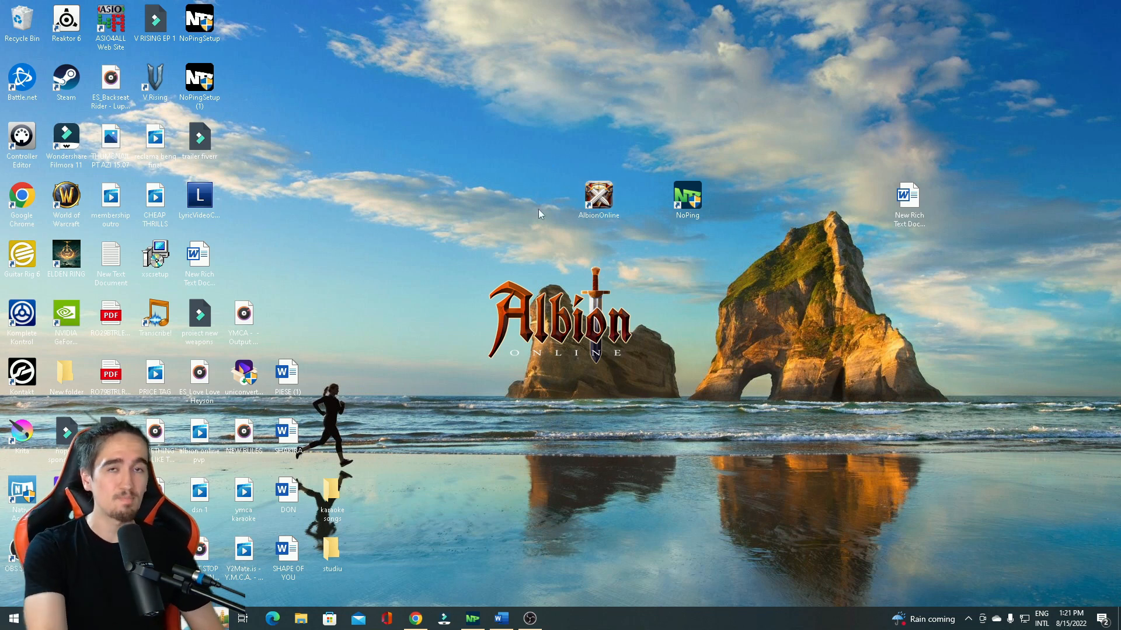
double_click(598, 195)
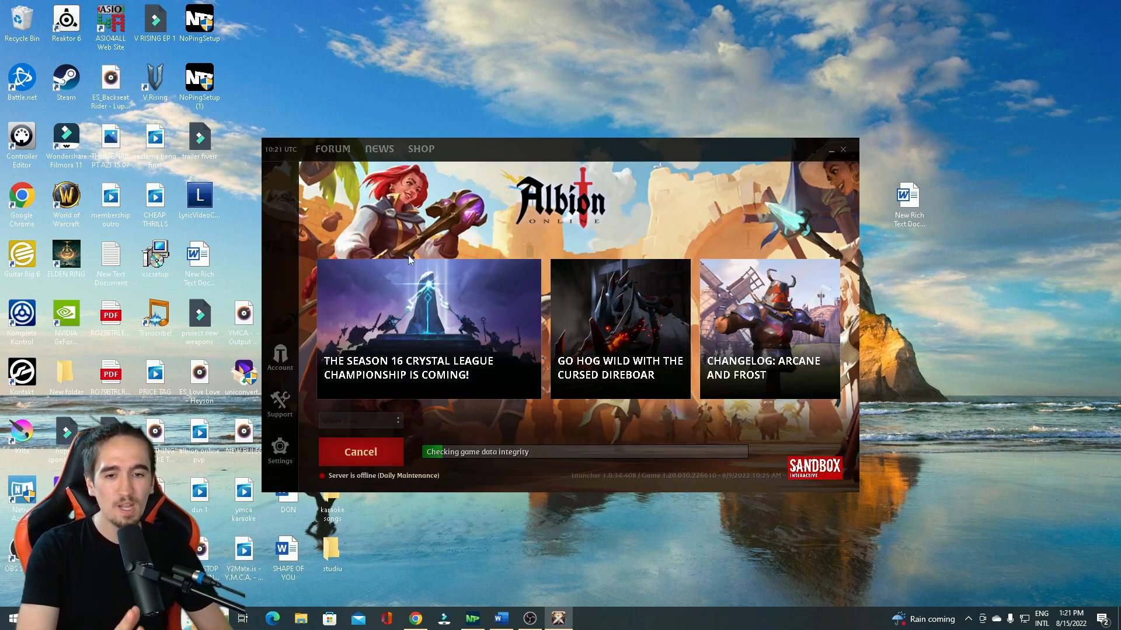
mouse_move(371, 236)
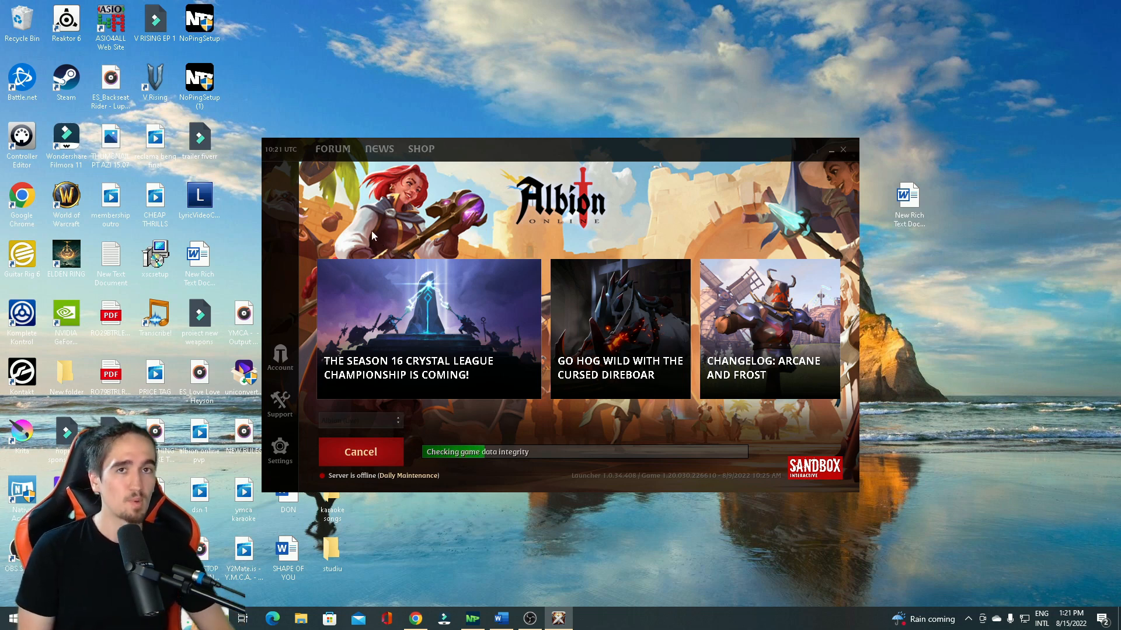
mouse_move(392, 481)
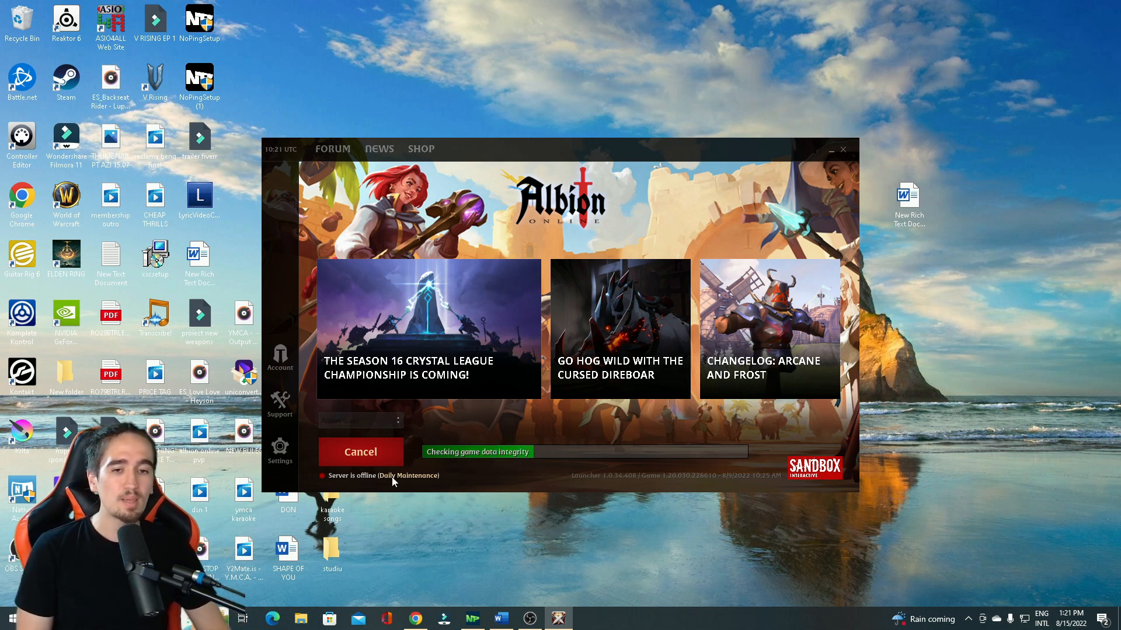
mouse_move(305, 591)
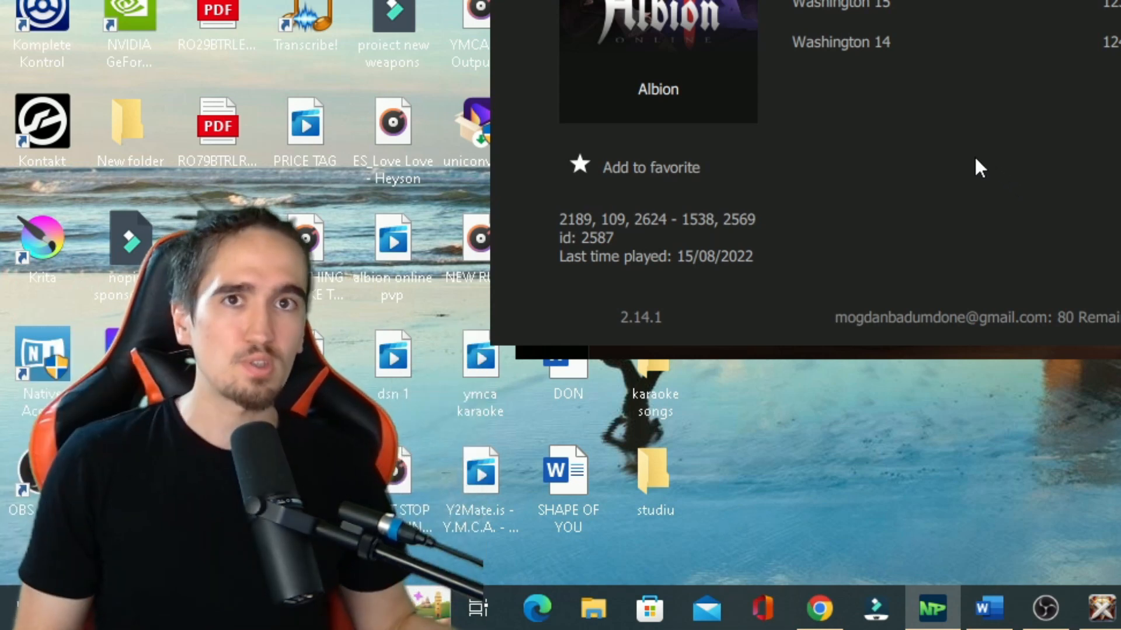
mouse_move(839, 254)
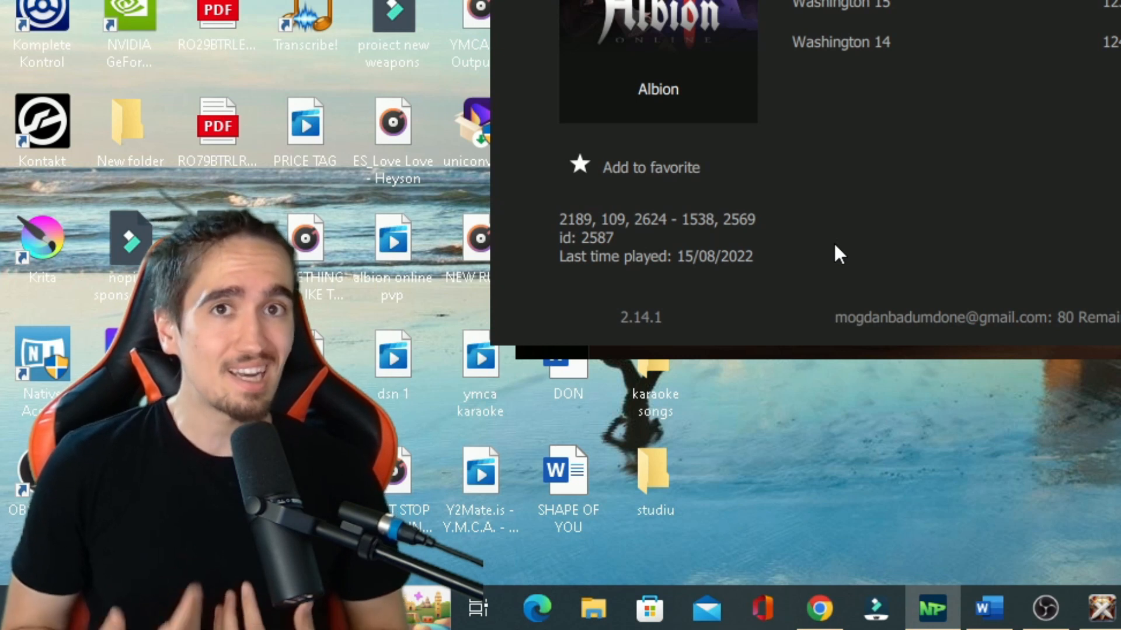